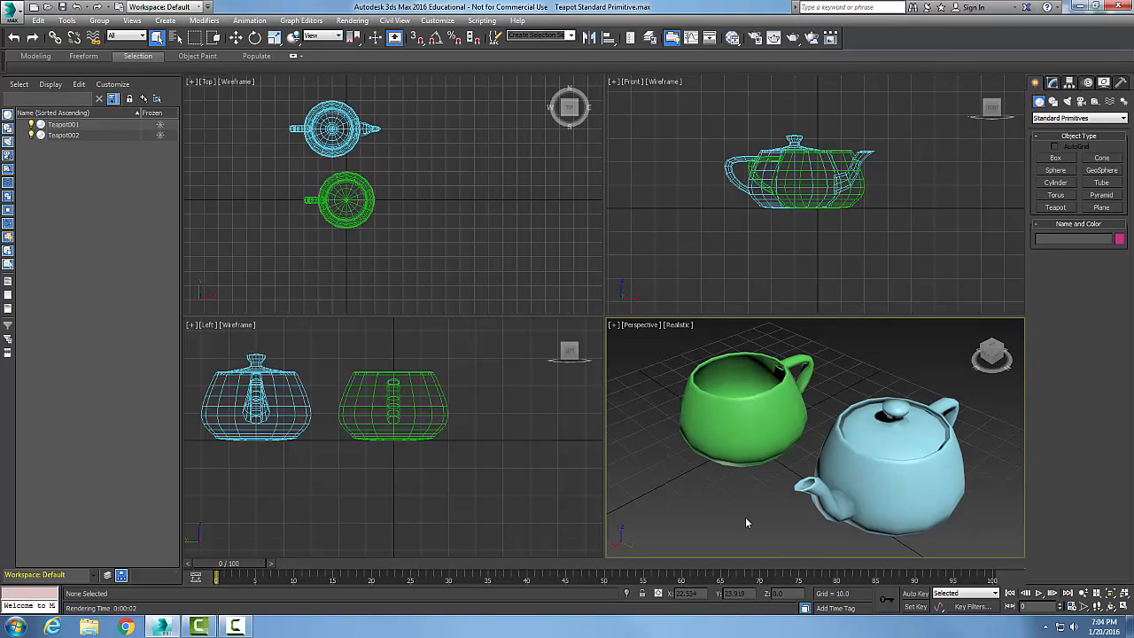
mouse_move(734, 523)
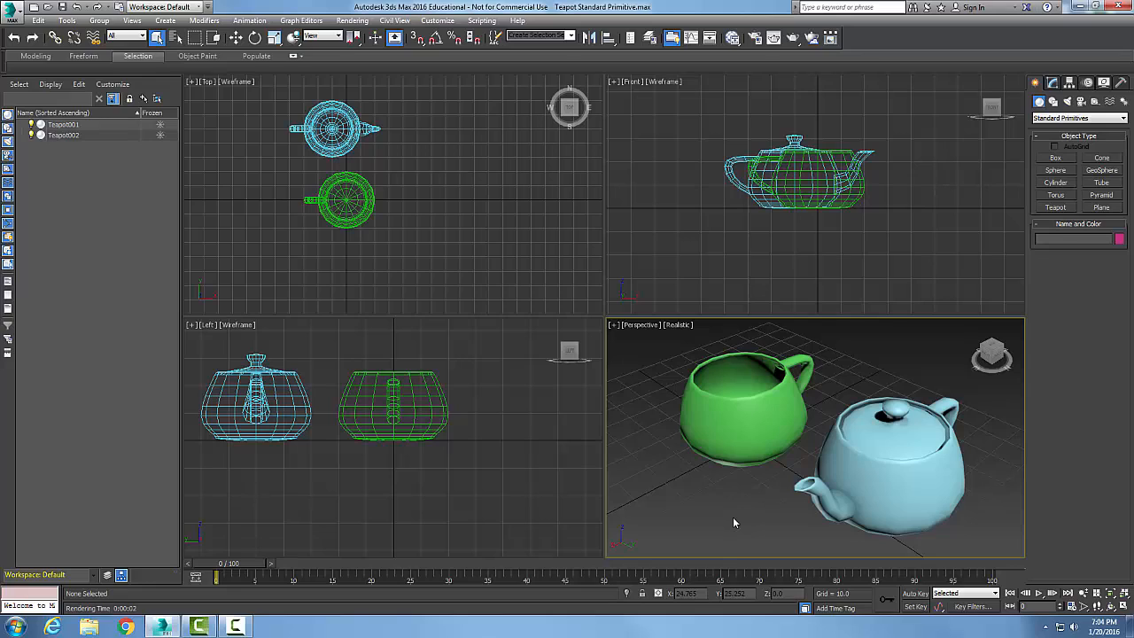
mouse_move(789, 153)
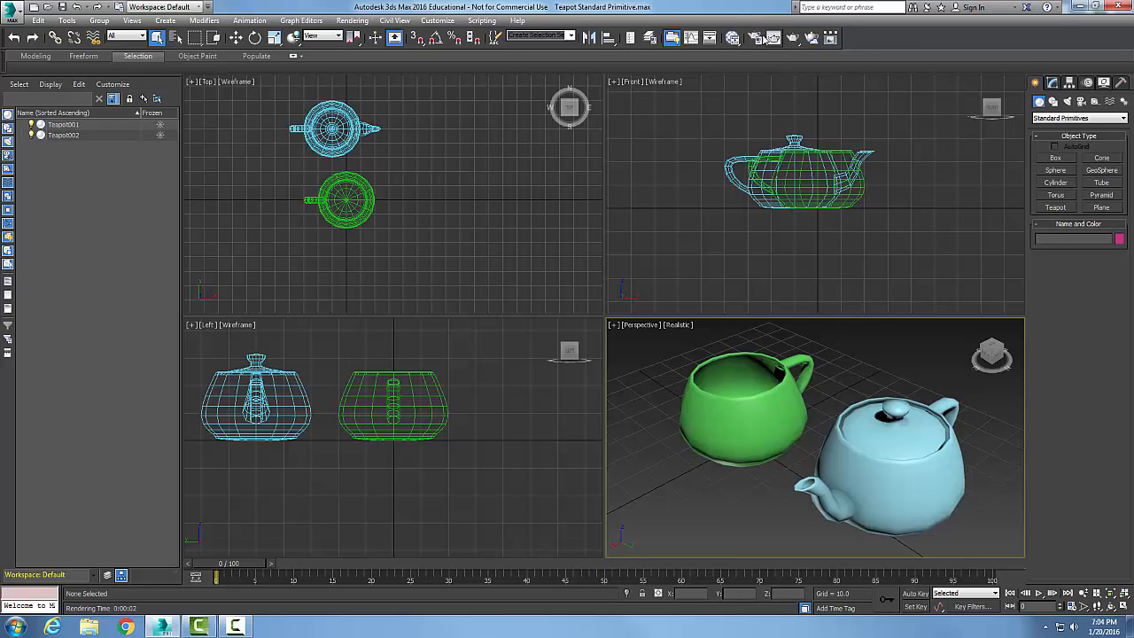
mouse_move(756, 37)
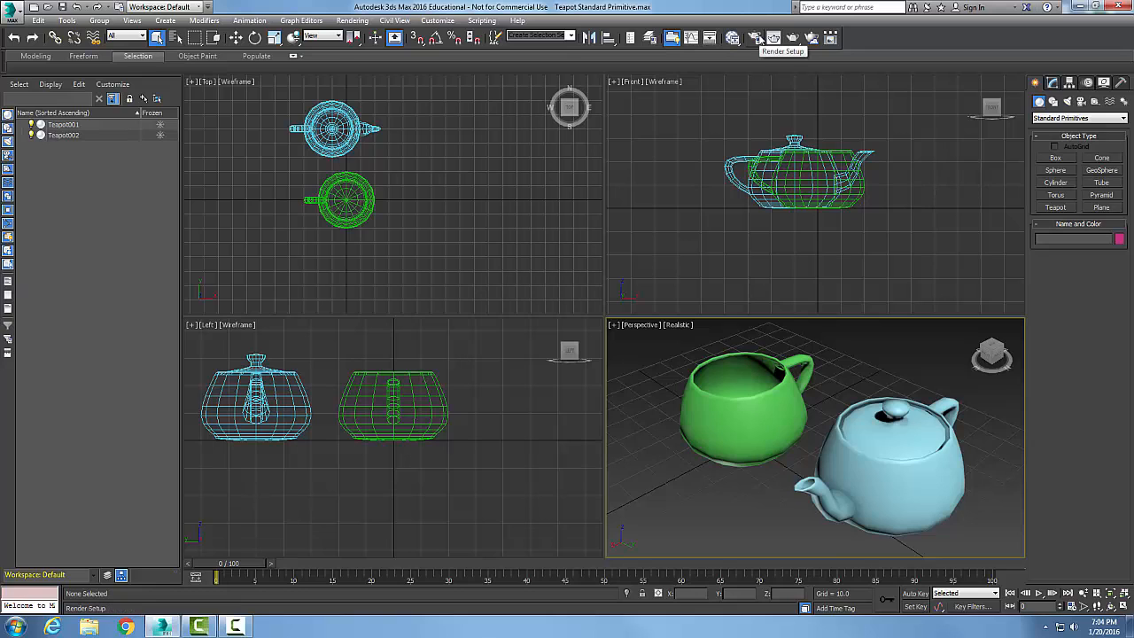
Set the production renderer in Render Setup to Quicksilver Hardware Renderer
left_click(755, 37)
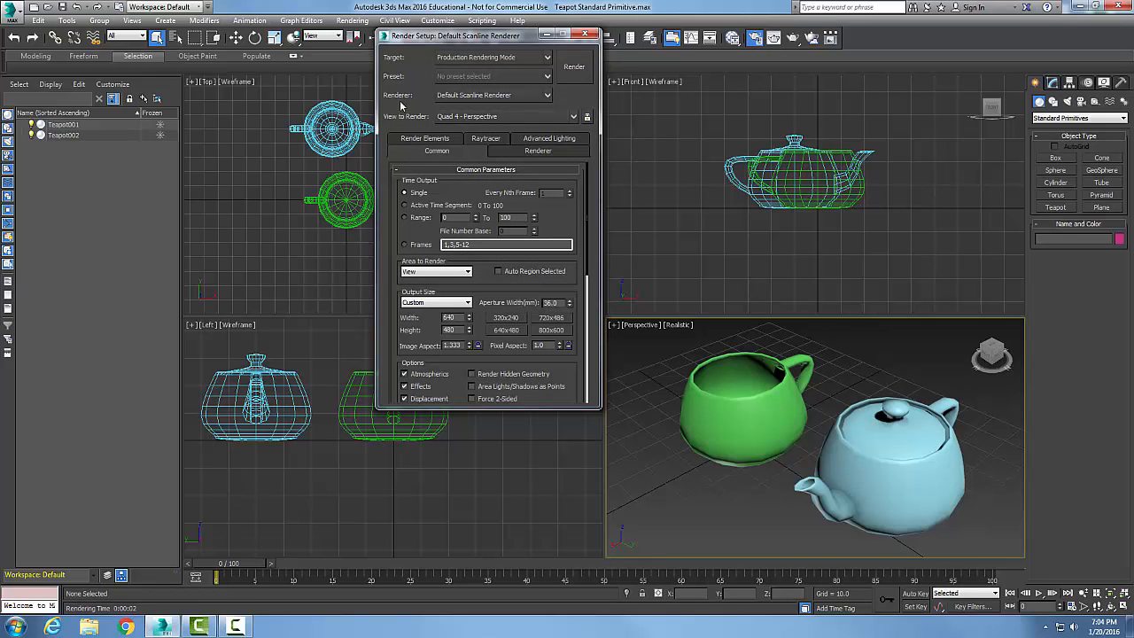
mouse_move(479, 103)
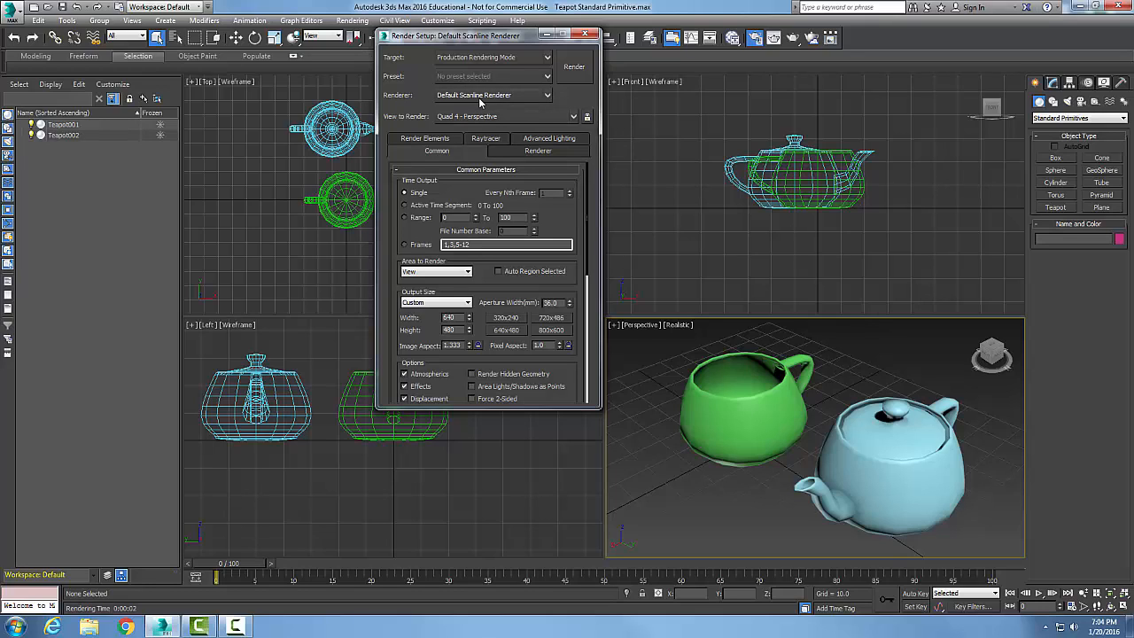
mouse_move(557, 114)
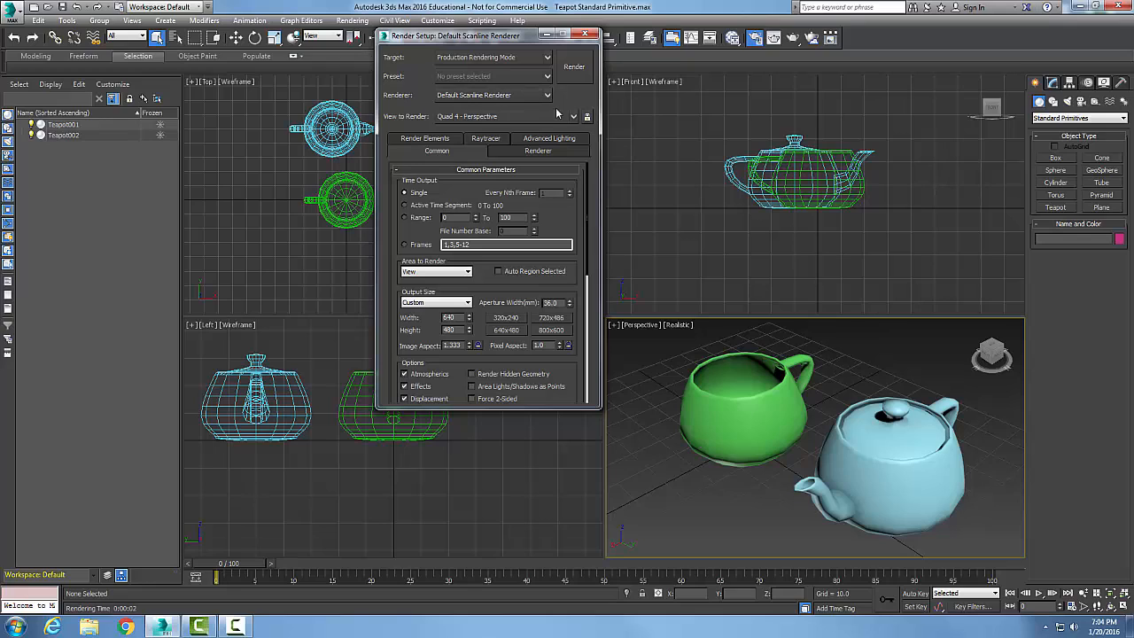
left_click(574, 95)
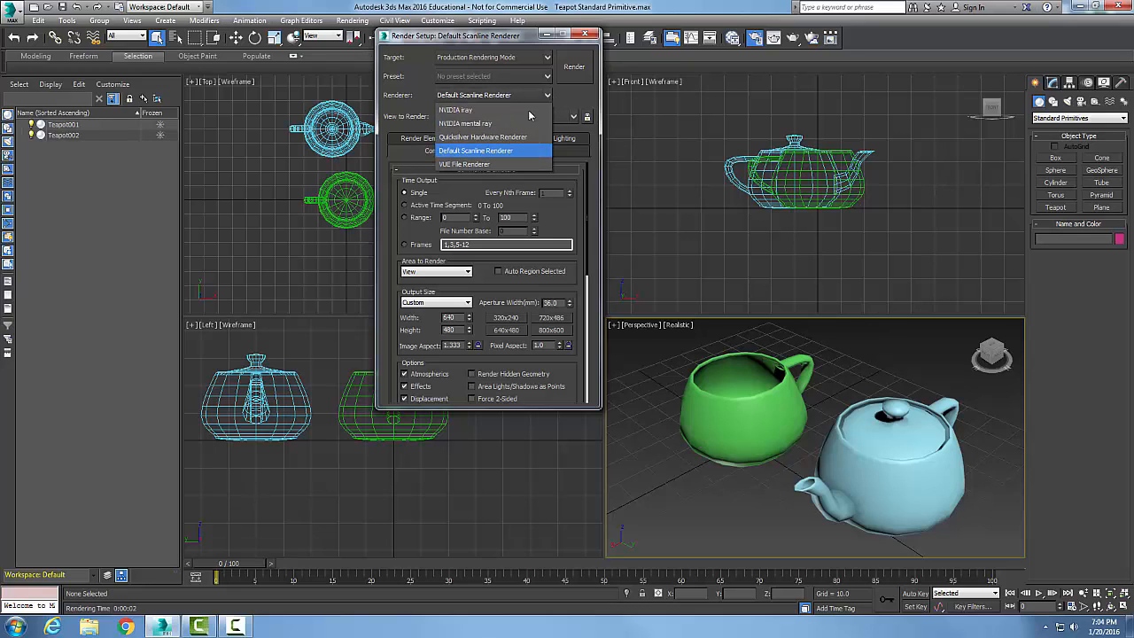
mouse_move(494, 137)
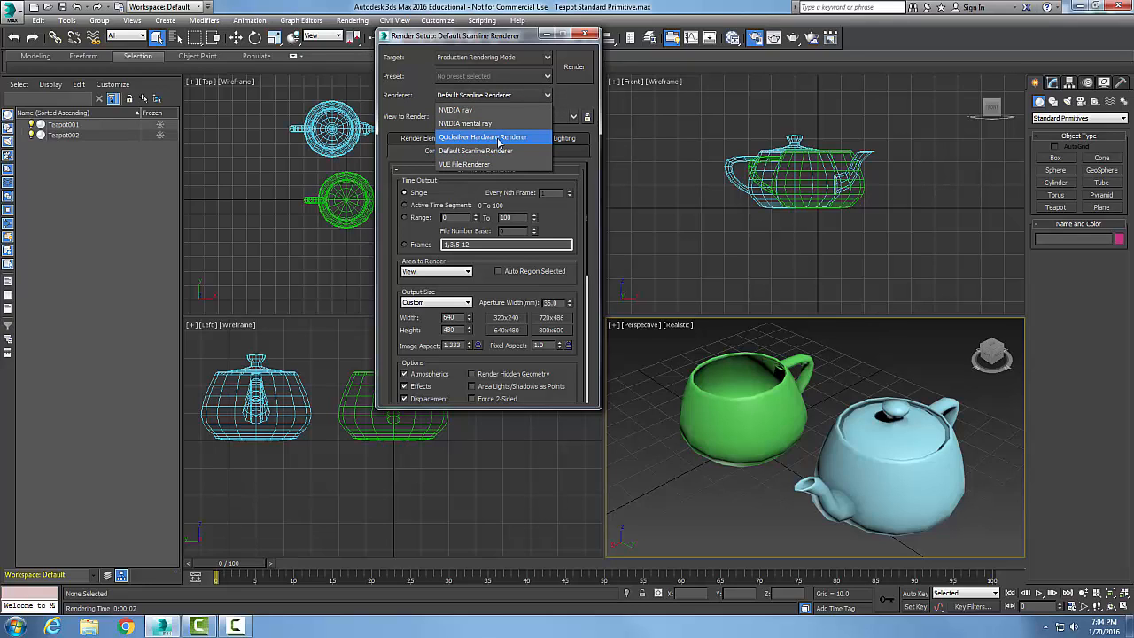
left_click(483, 137)
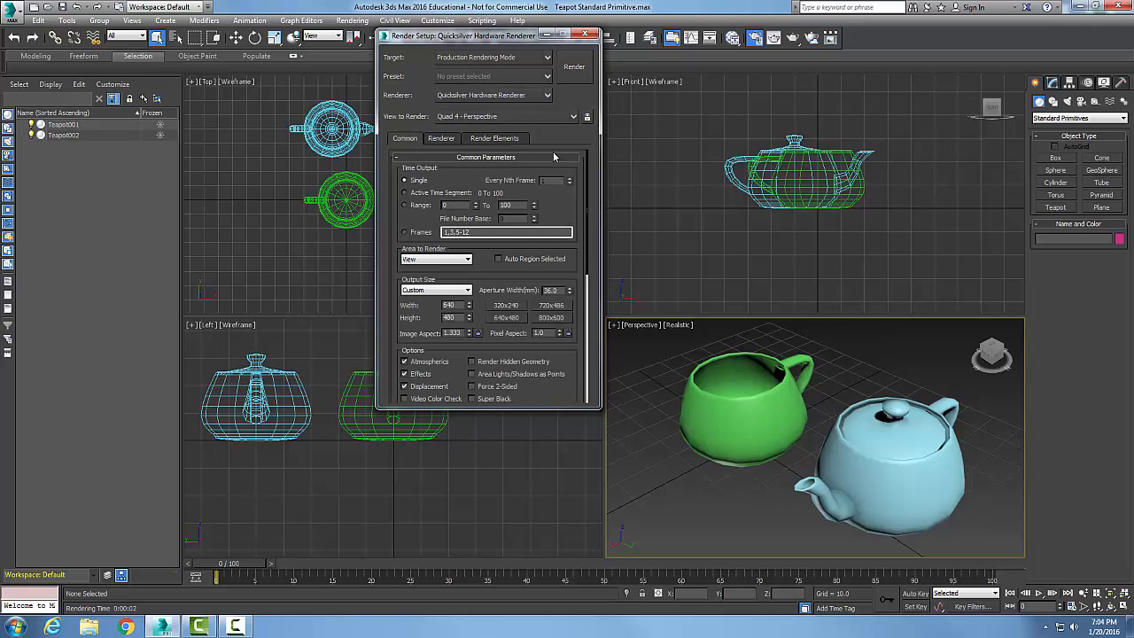
mouse_move(447, 193)
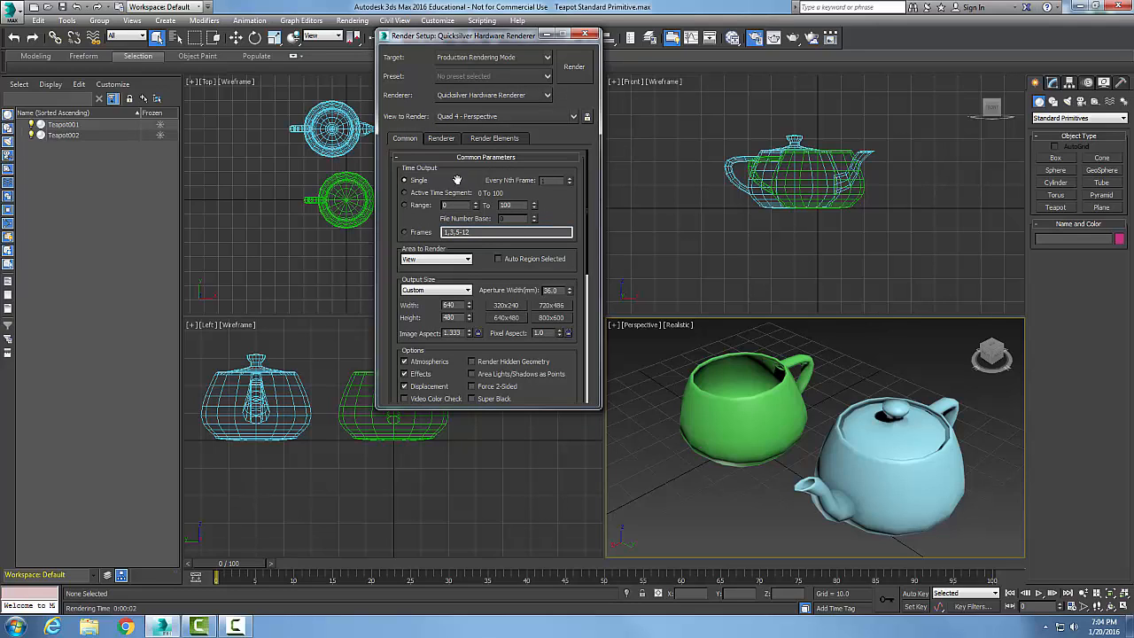
Show the Quicksilver Renderer tab with 256 iterations and the Realistic visual style
left_click(442, 138)
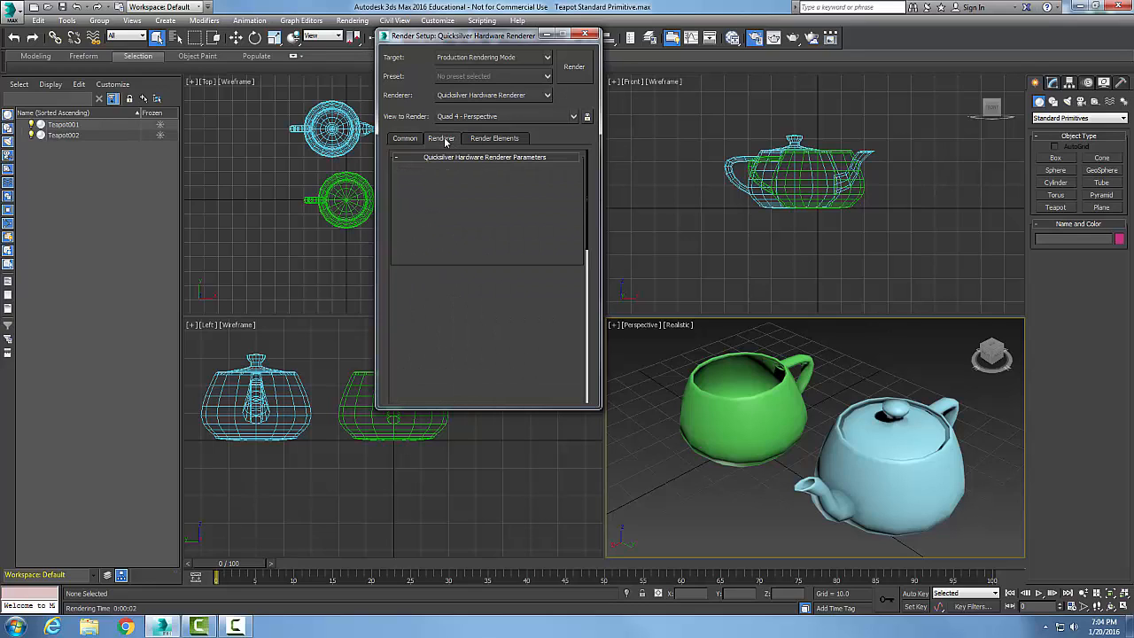
left_click(441, 138)
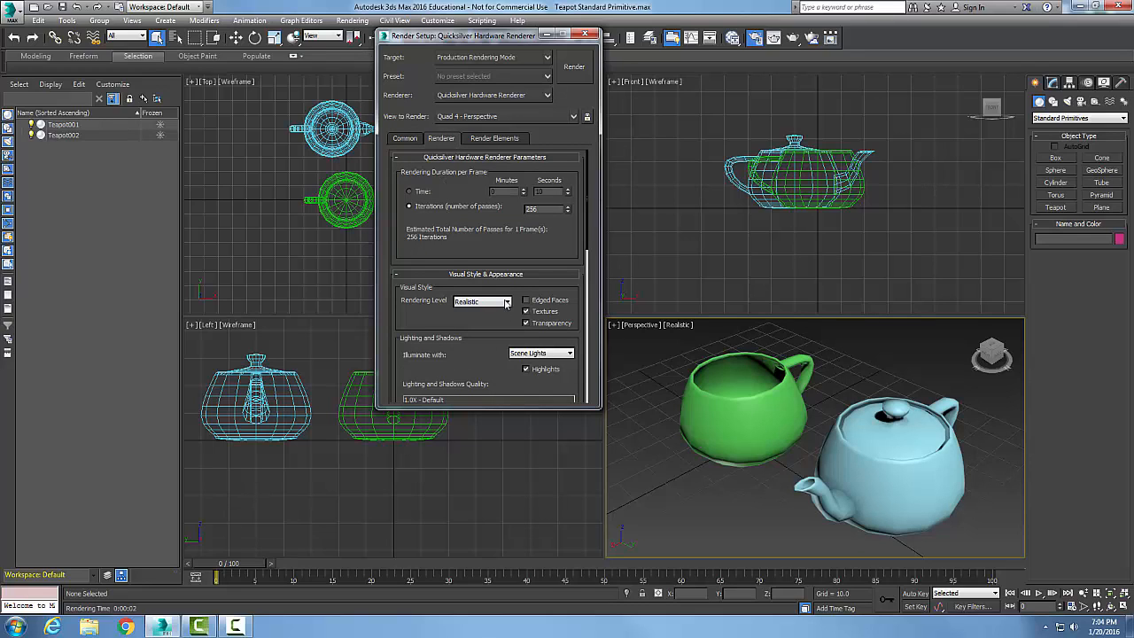
mouse_move(462, 283)
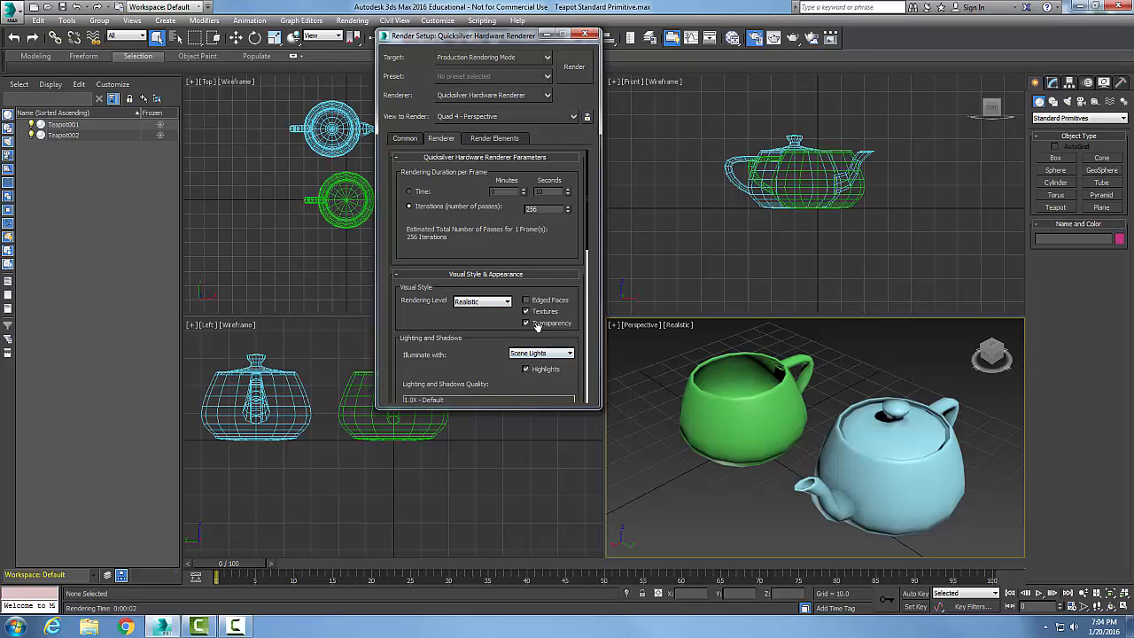
left_click(526, 322)
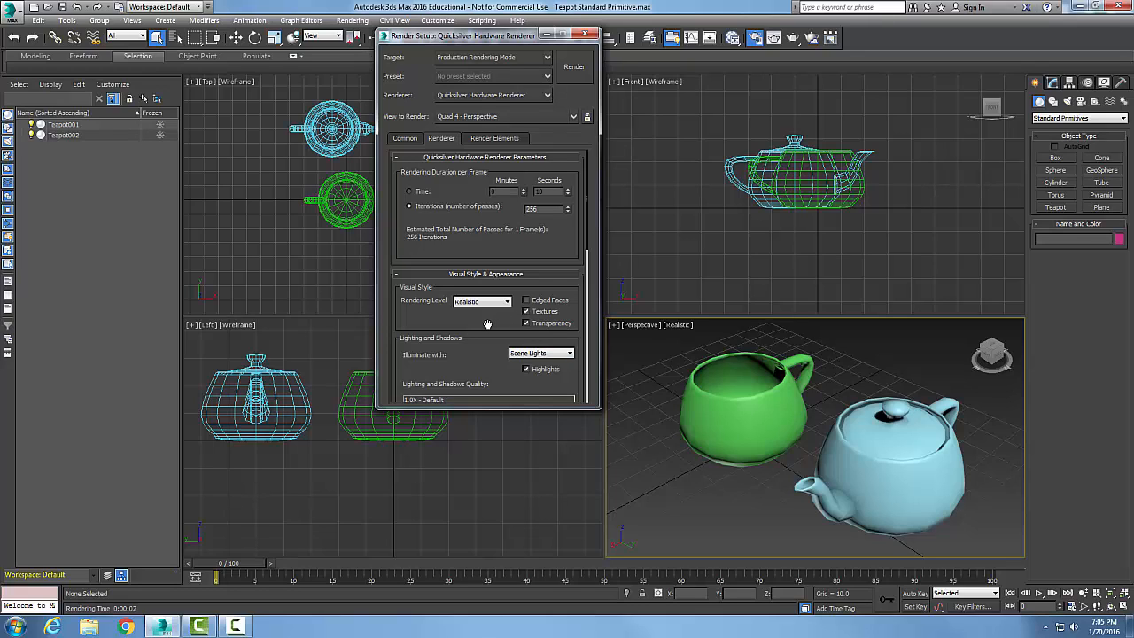
mouse_move(418, 299)
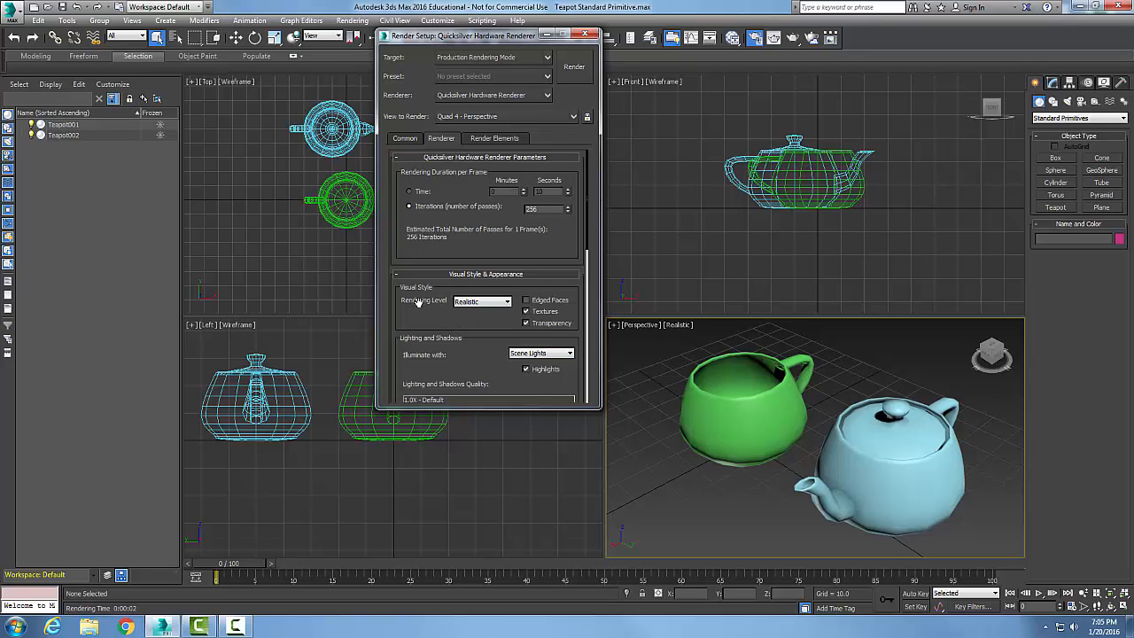
mouse_move(498, 319)
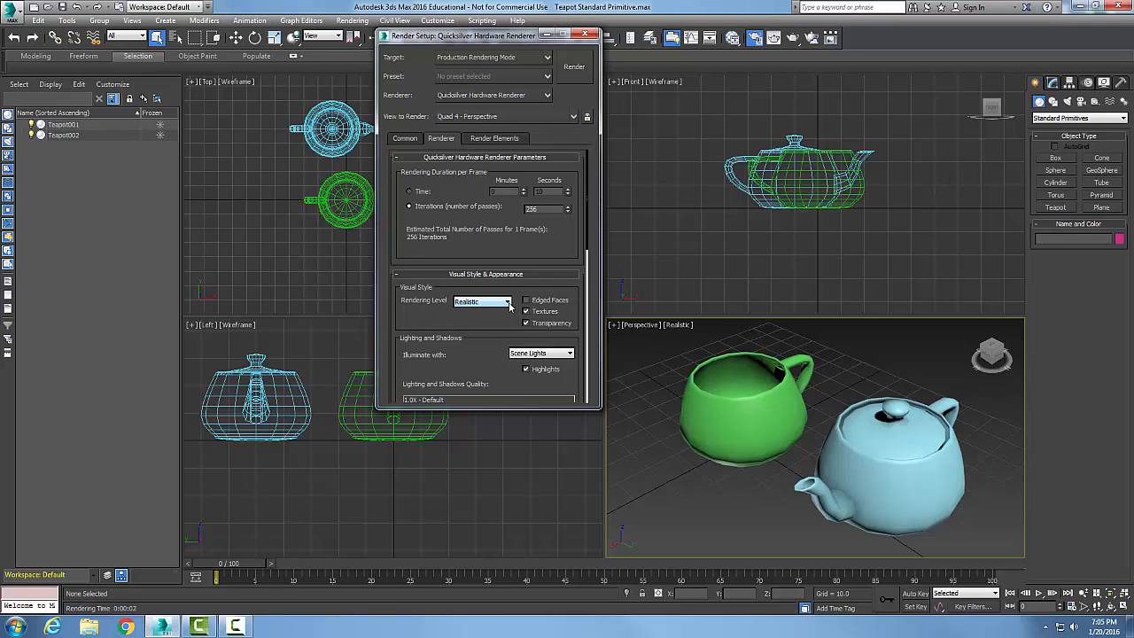
Set the Rendering Level to Clay and render the two teapots
left_click(507, 301)
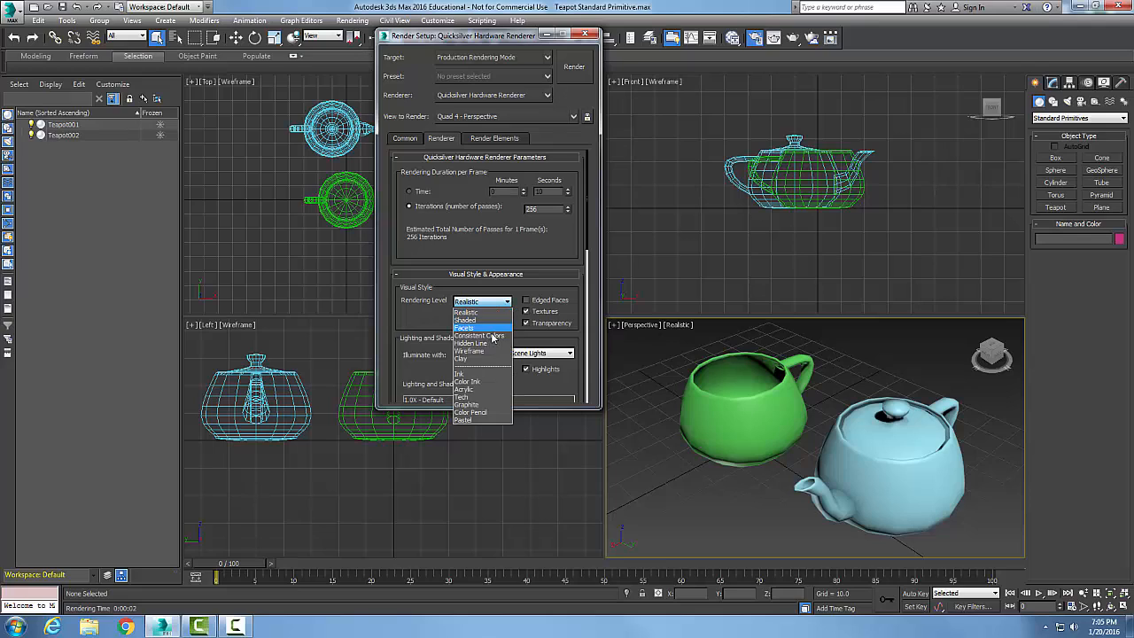
mouse_move(485, 359)
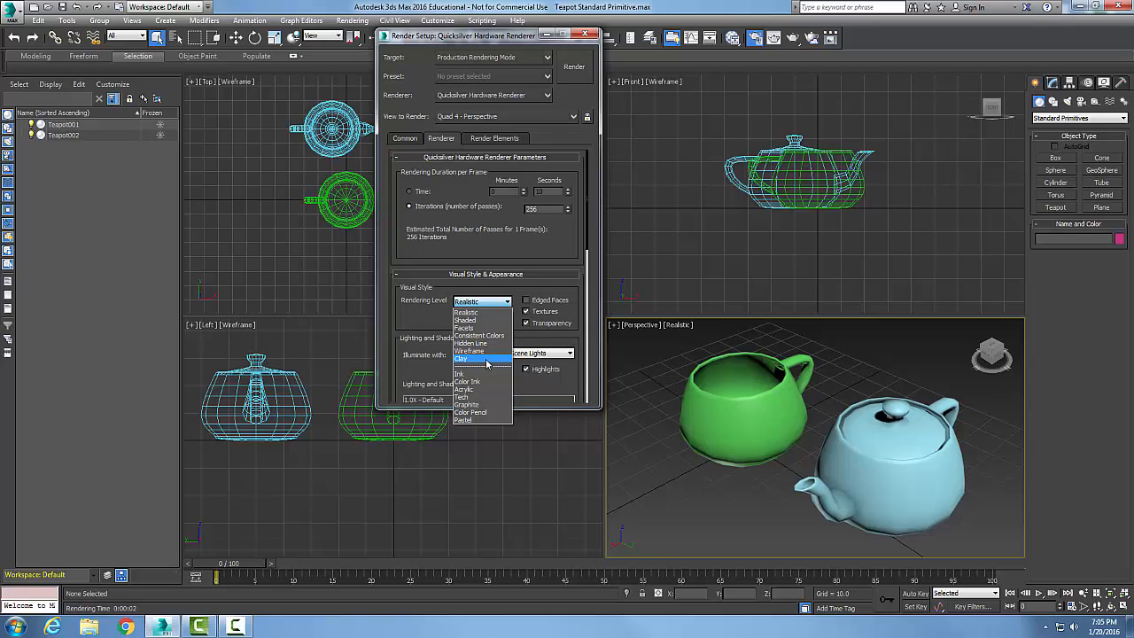
mouse_move(483, 412)
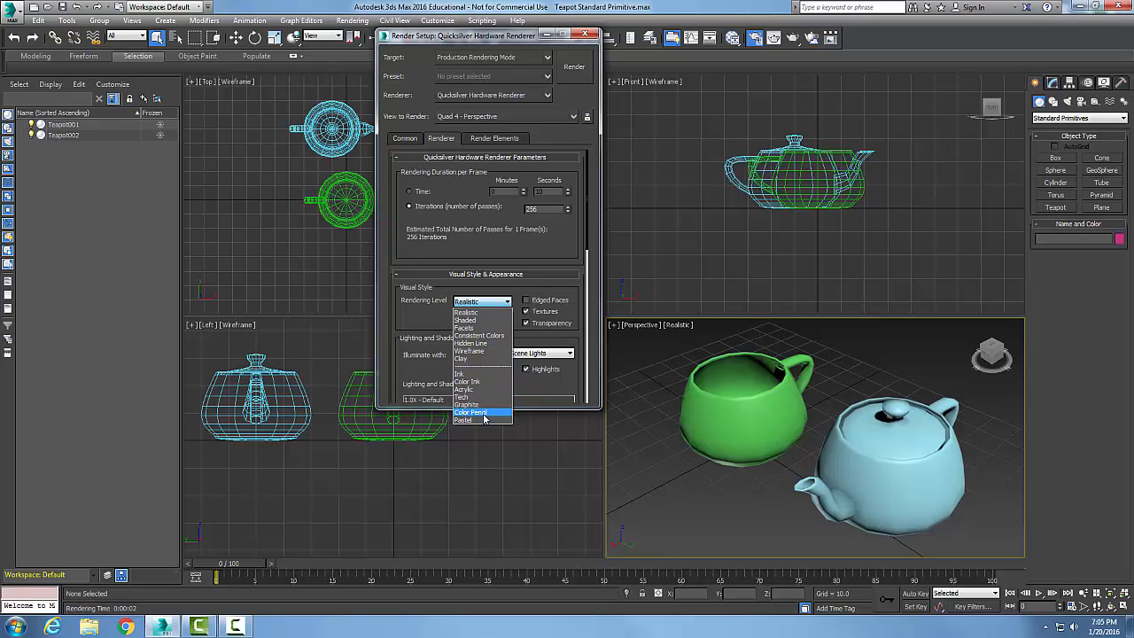
mouse_move(475, 359)
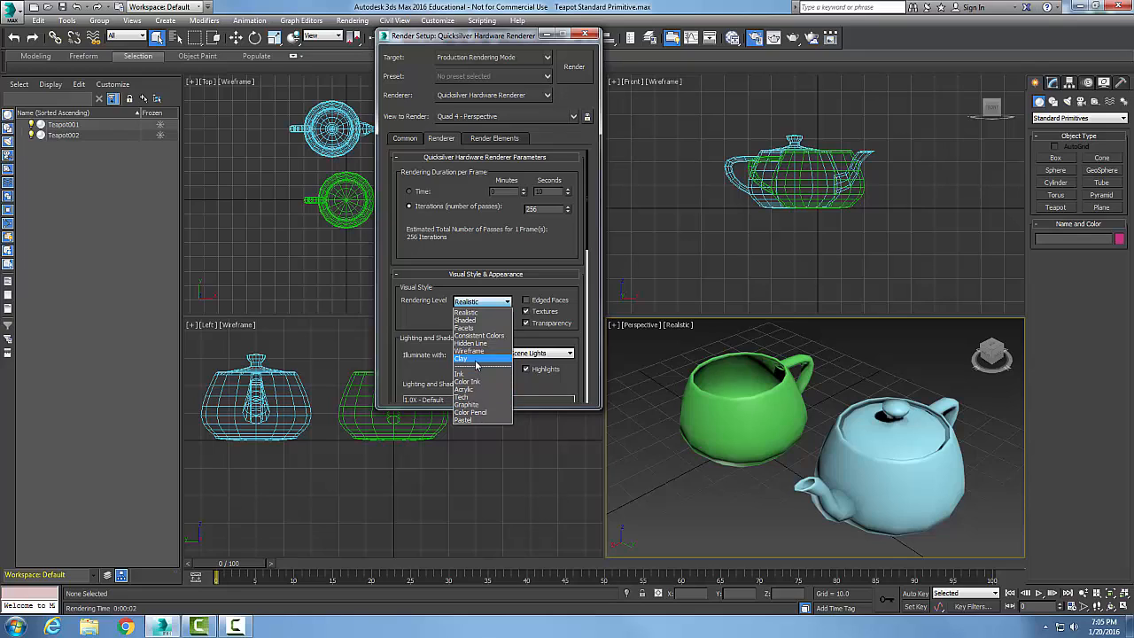
left_click(461, 359)
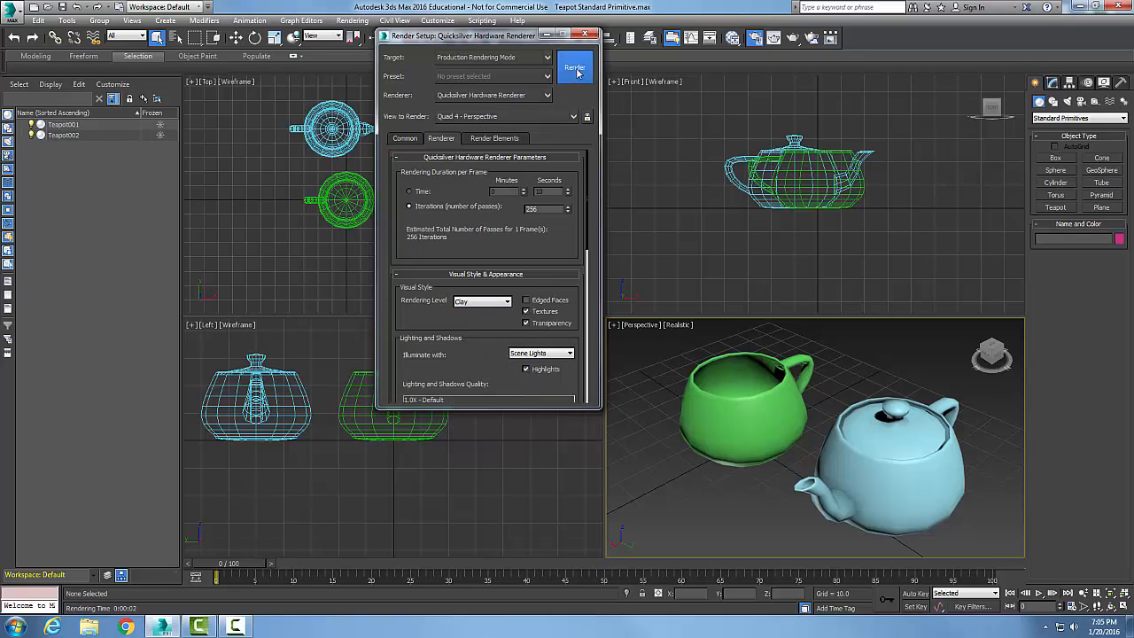
left_click(574, 68)
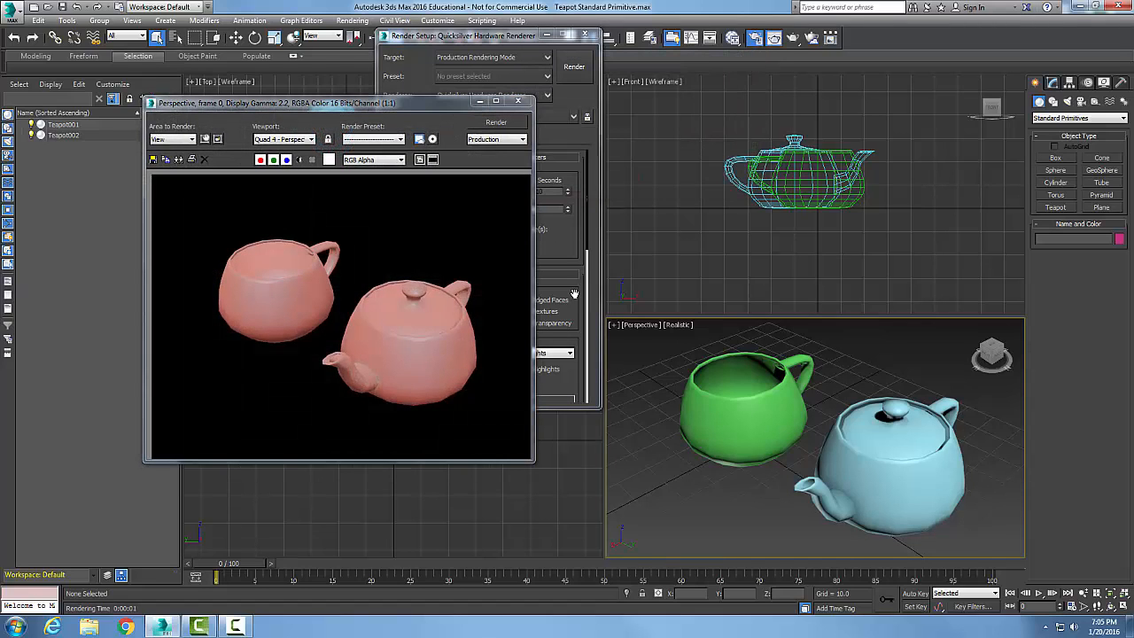
mouse_move(428, 368)
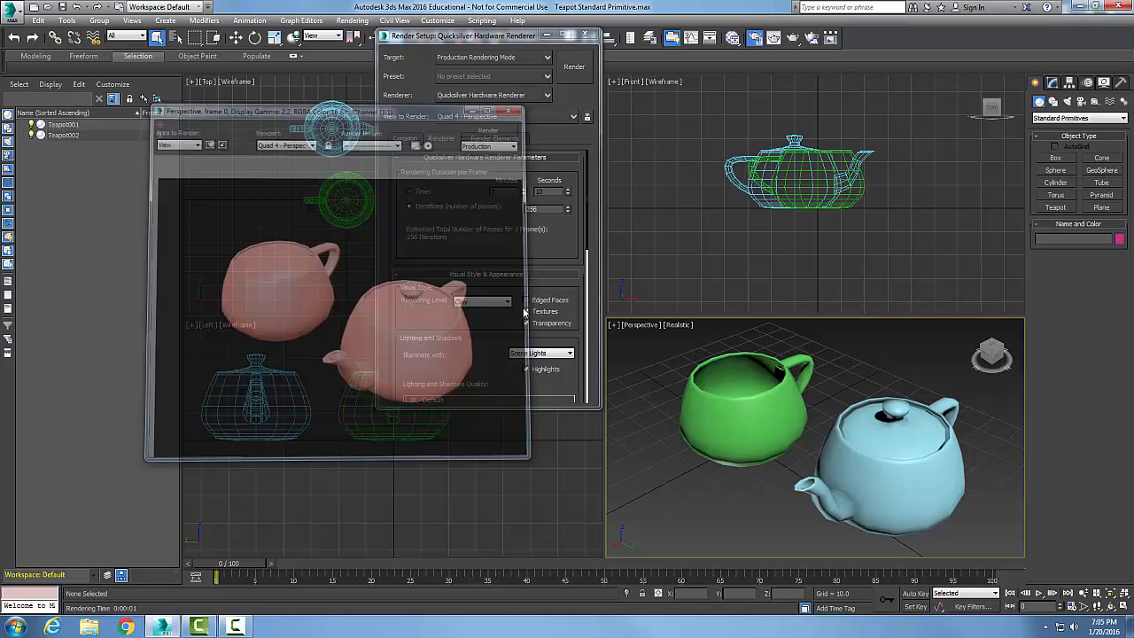
Set the Rendering Level to Acrylic, render the teapots, and close the frame window
left_click(508, 300)
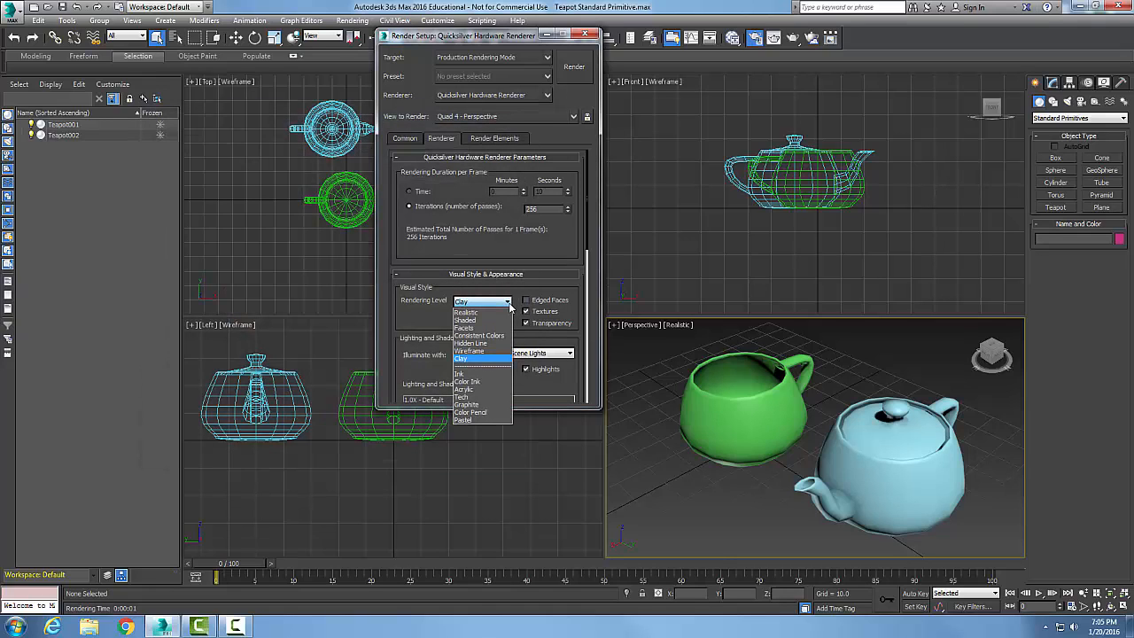
mouse_move(470, 384)
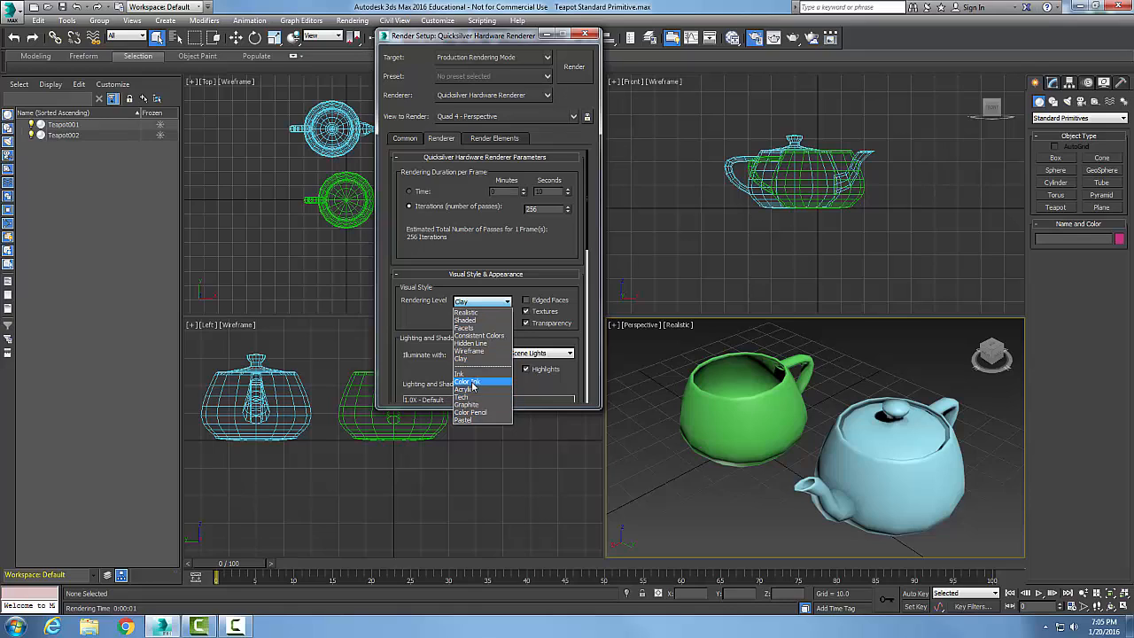
left_click(465, 388)
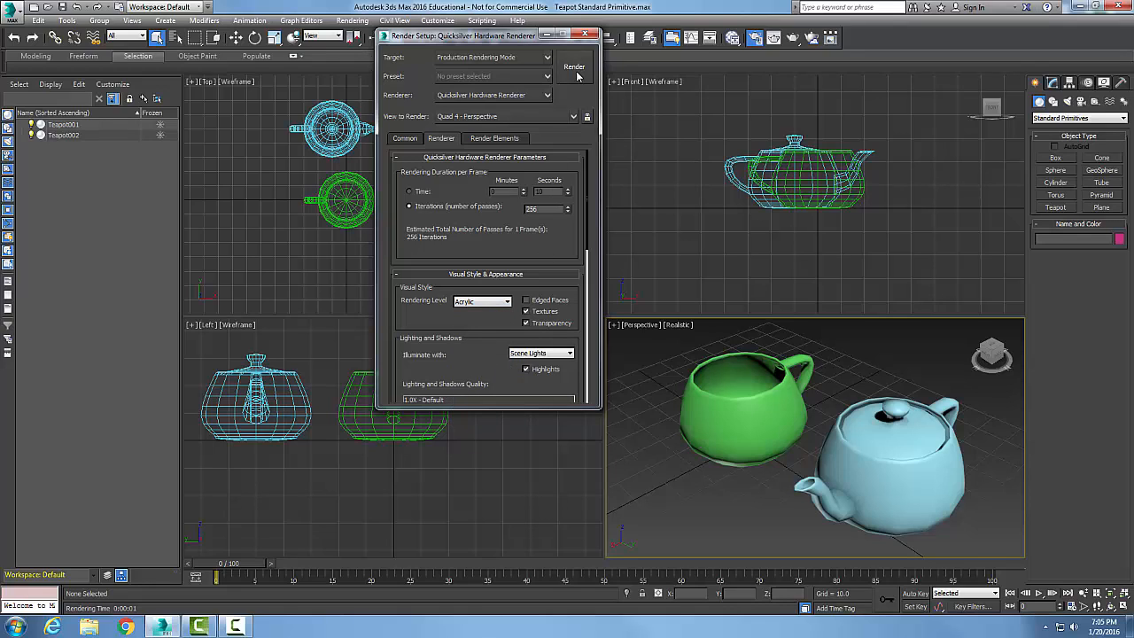
left_click(574, 67)
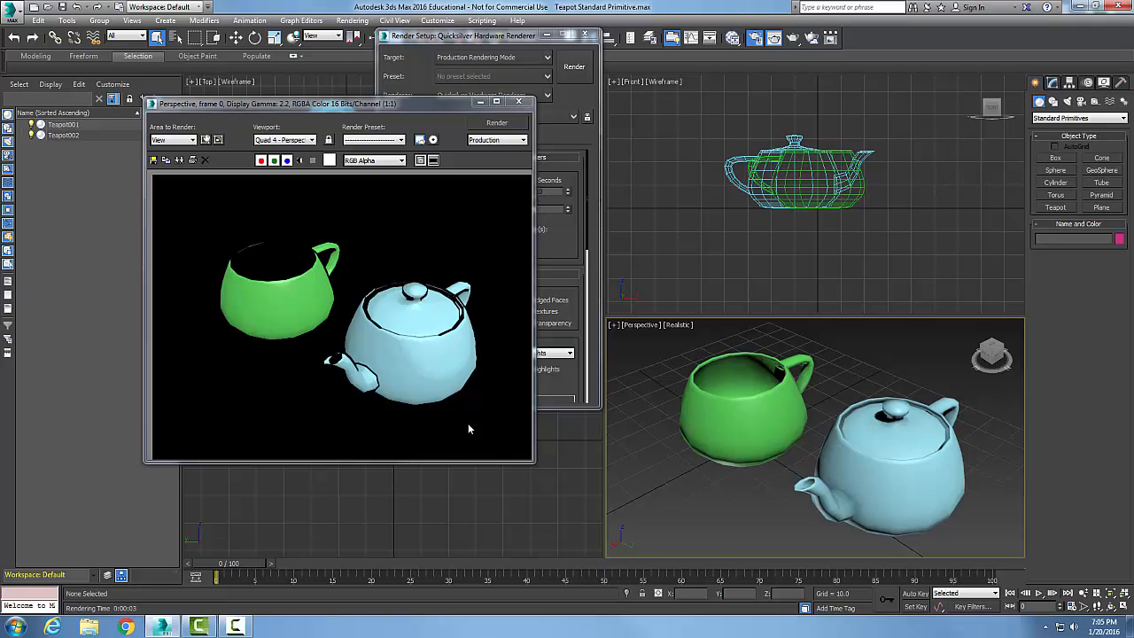
left_click(496, 122)
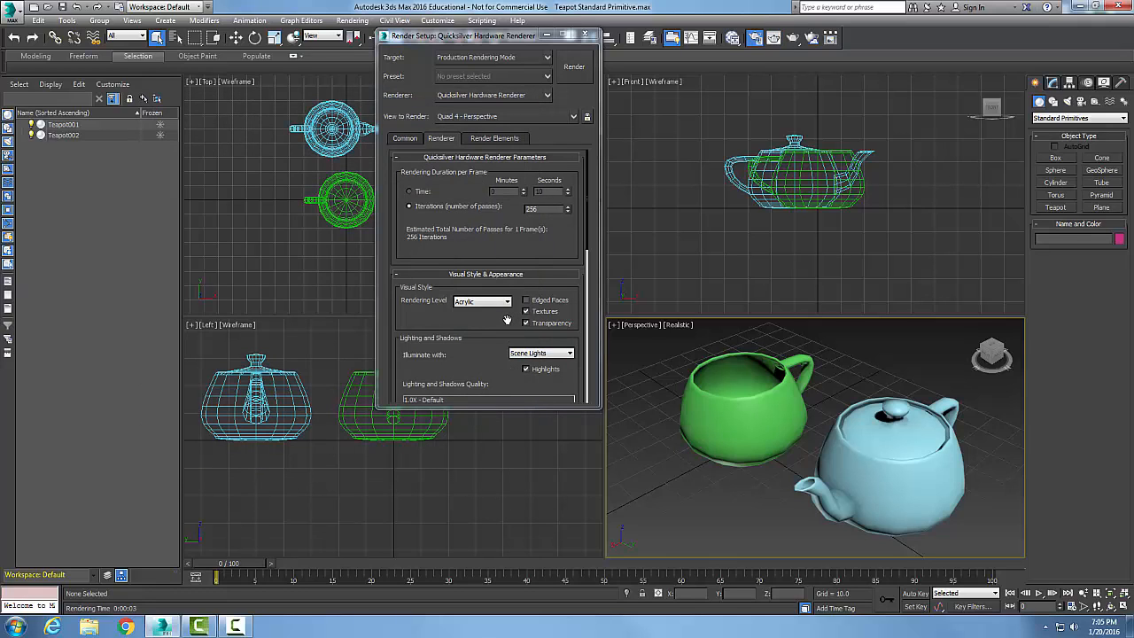
mouse_move(550, 139)
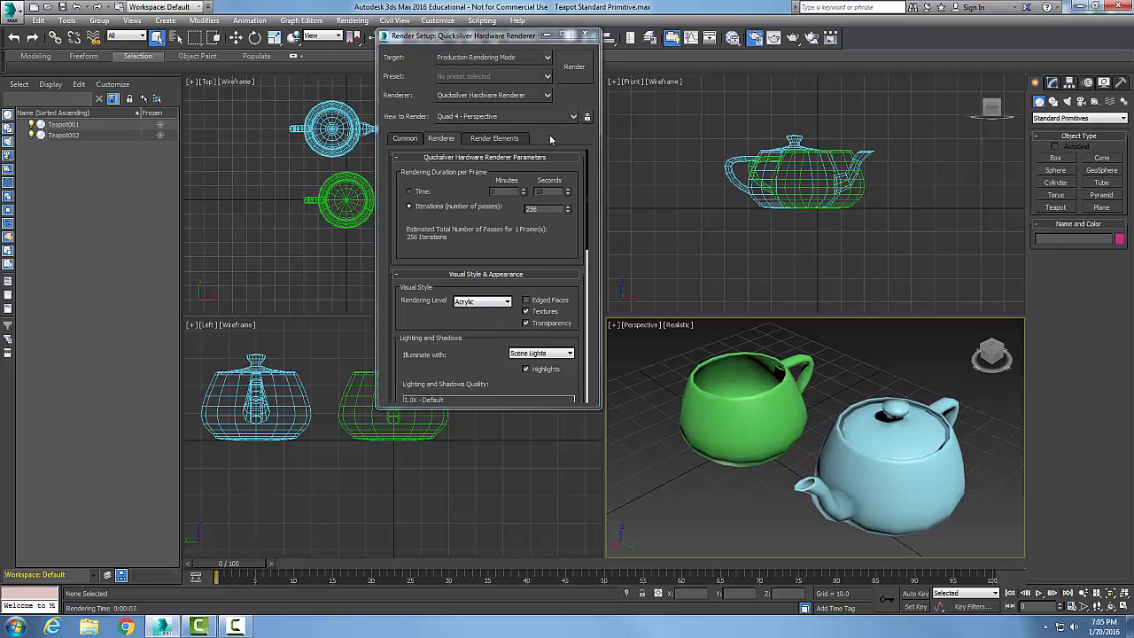
mouse_move(509, 110)
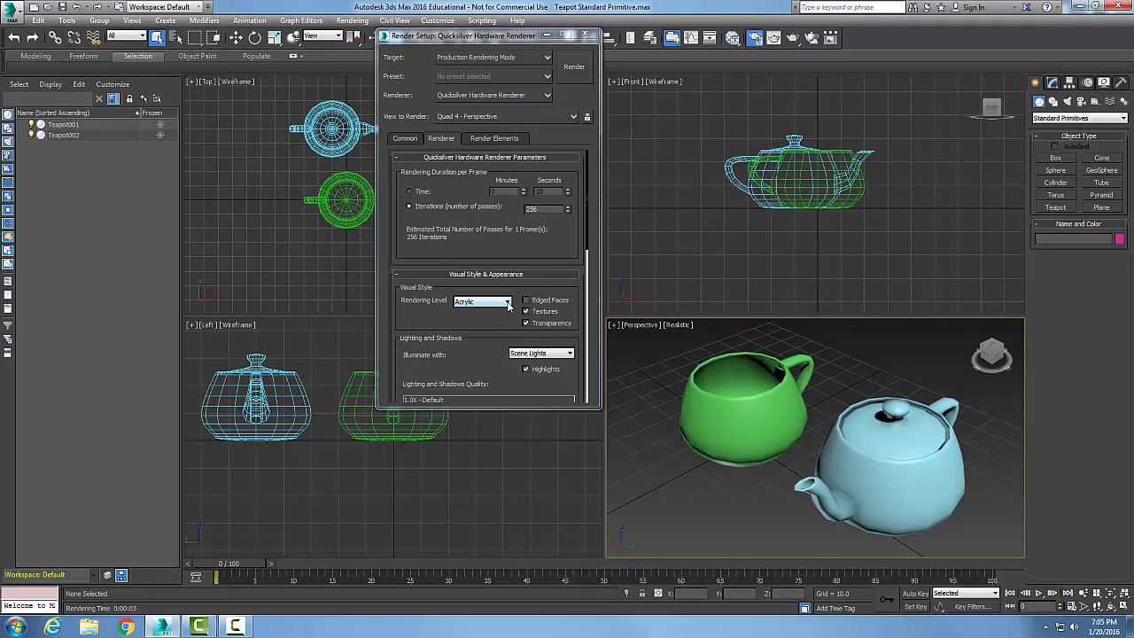
Set the Rendering Level back to Realistic, render the teapots, and close the frame window
left_click(478, 302)
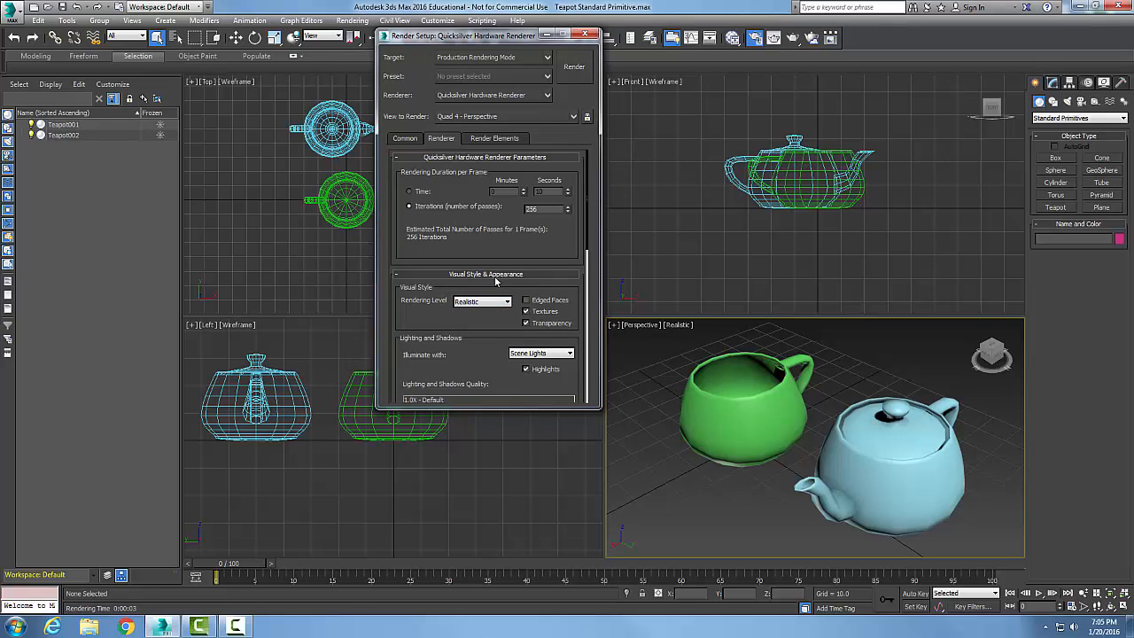
mouse_move(571, 75)
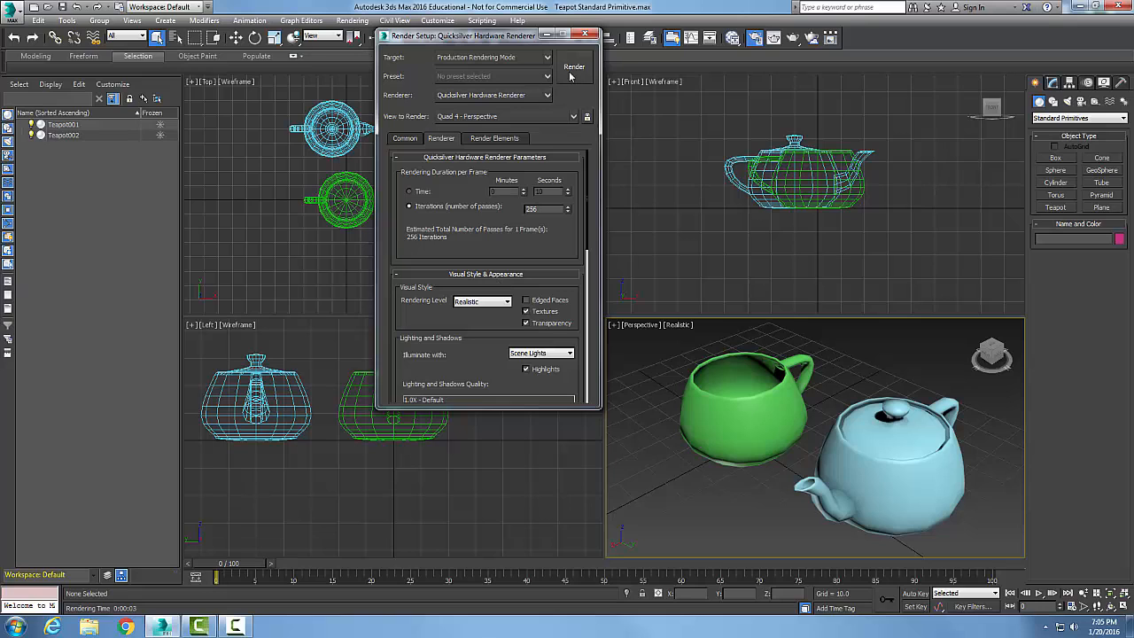
left_click(573, 70)
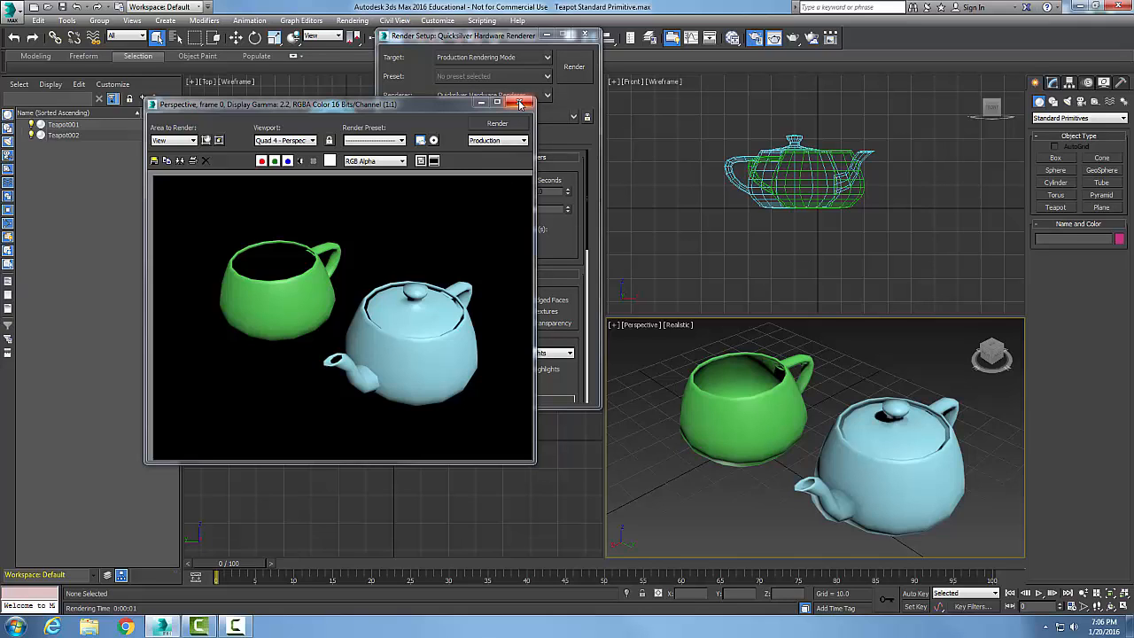
left_click(521, 104)
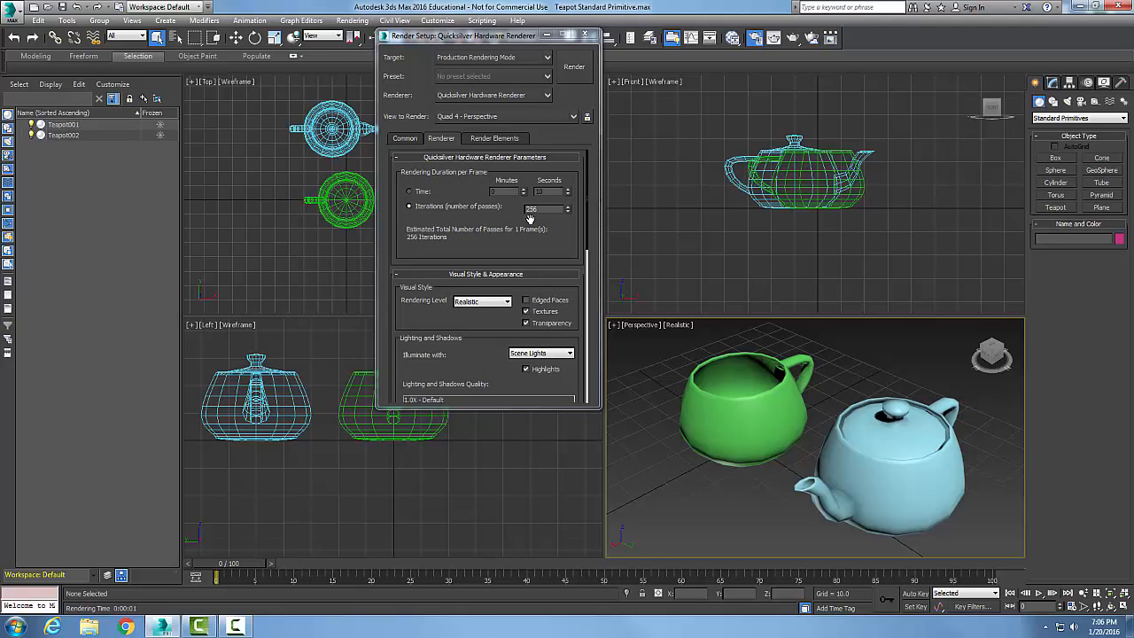
mouse_move(543, 130)
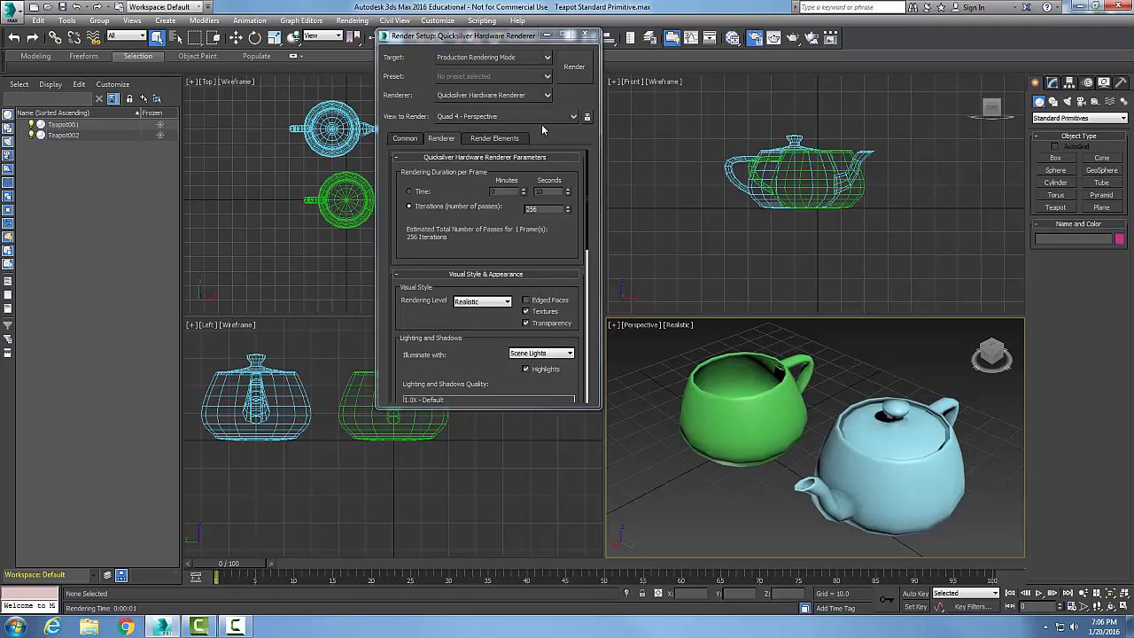